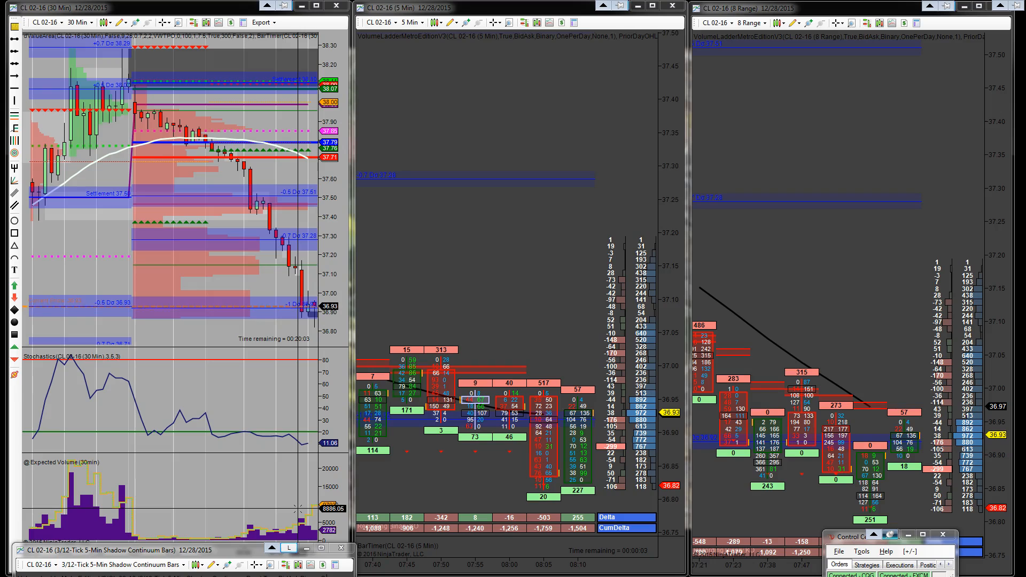
pyautogui.moveTo(218, 502)
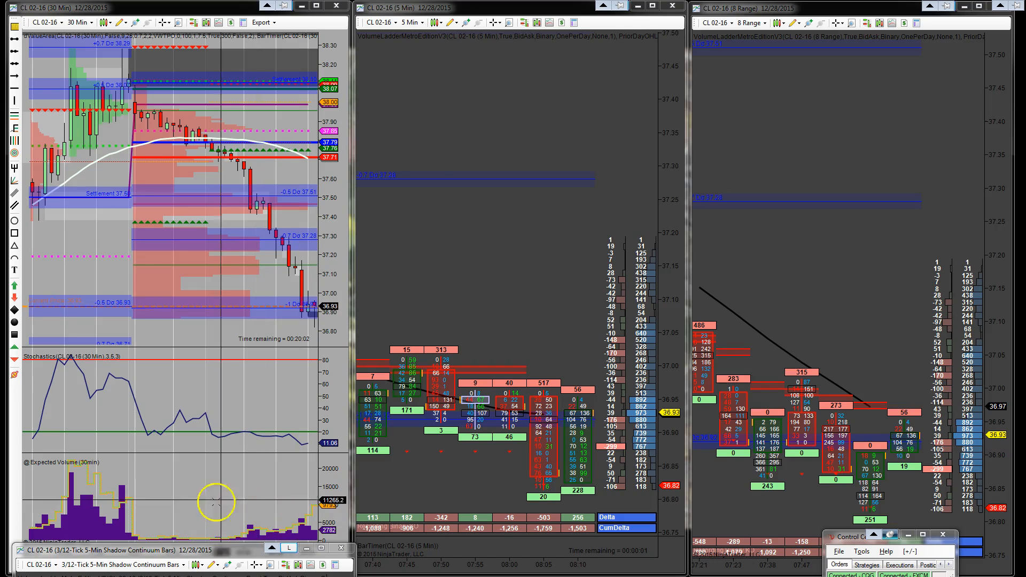
pyautogui.moveTo(559, 474)
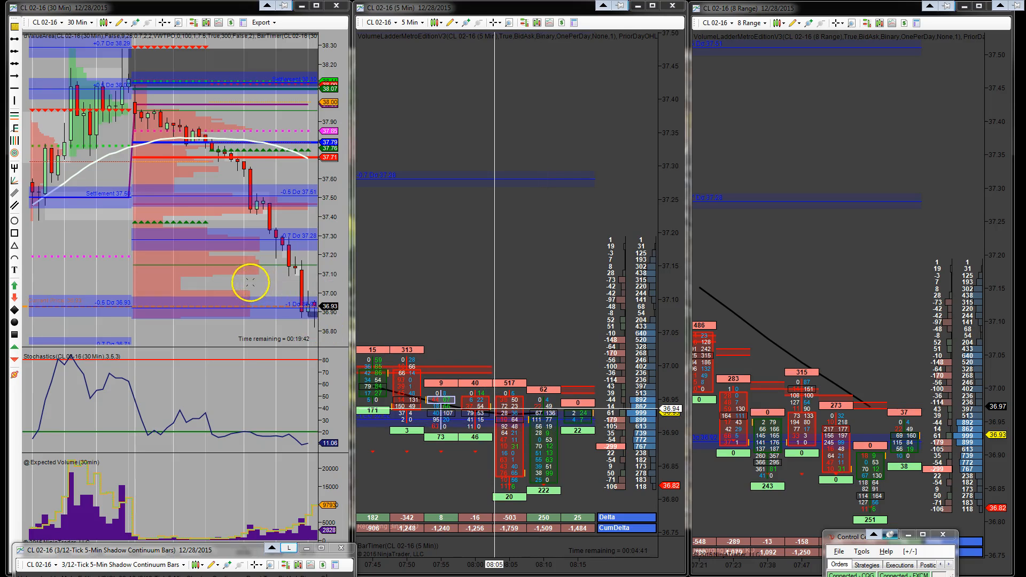
pyautogui.moveTo(206, 257)
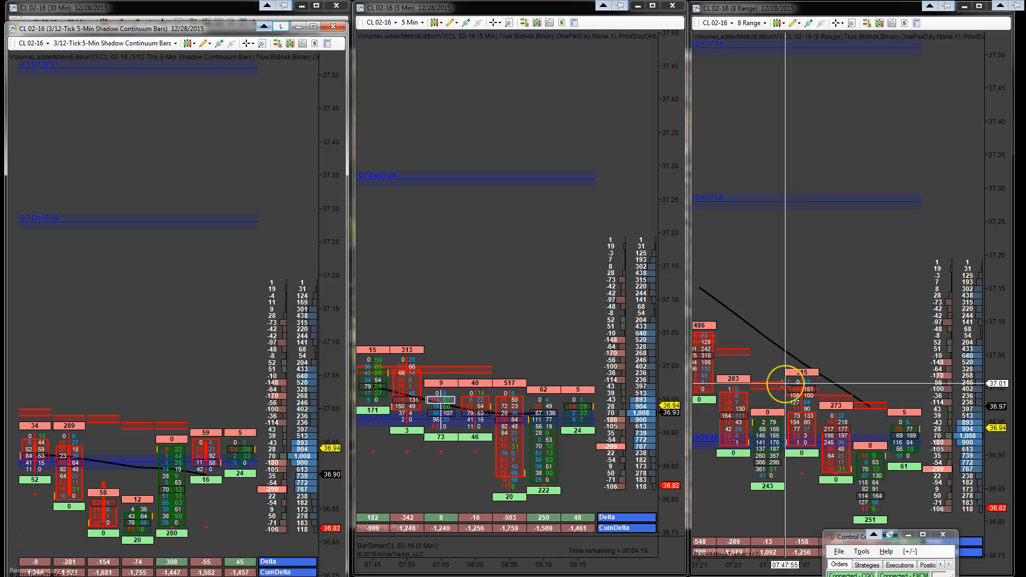
pyautogui.moveTo(835, 462)
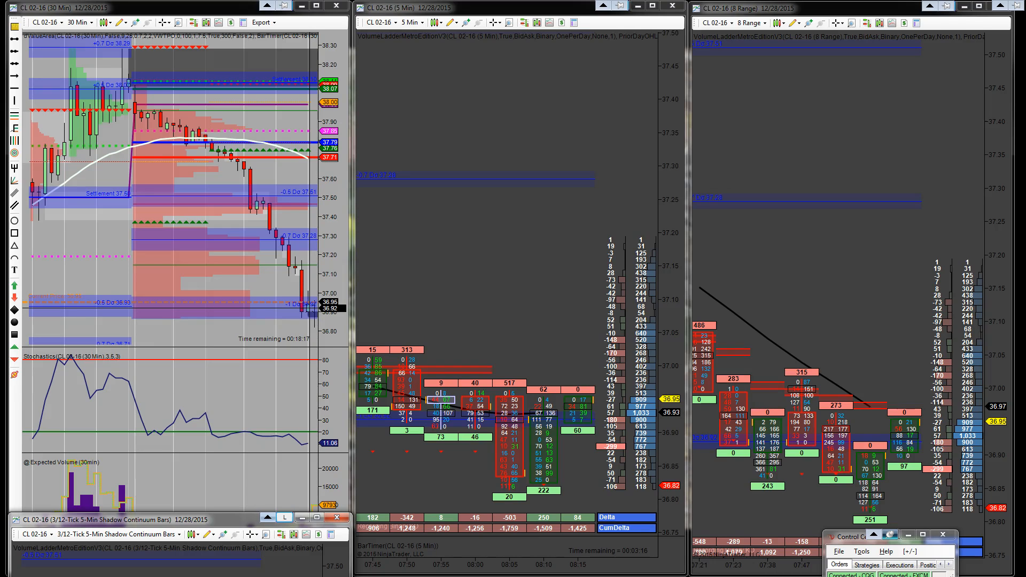
pyautogui.moveTo(307, 394)
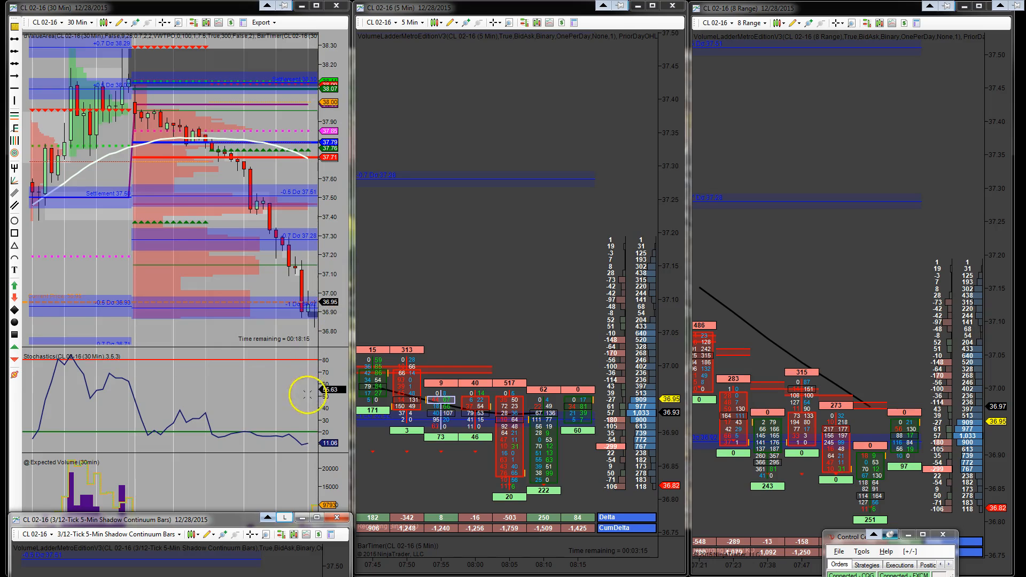
pyautogui.moveTo(305, 445)
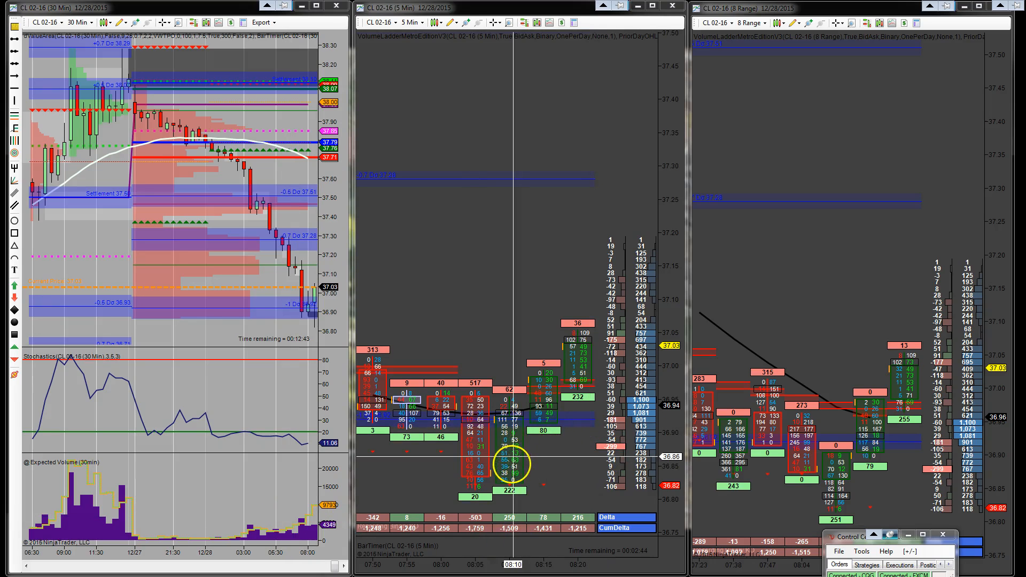
pyautogui.moveTo(583, 357)
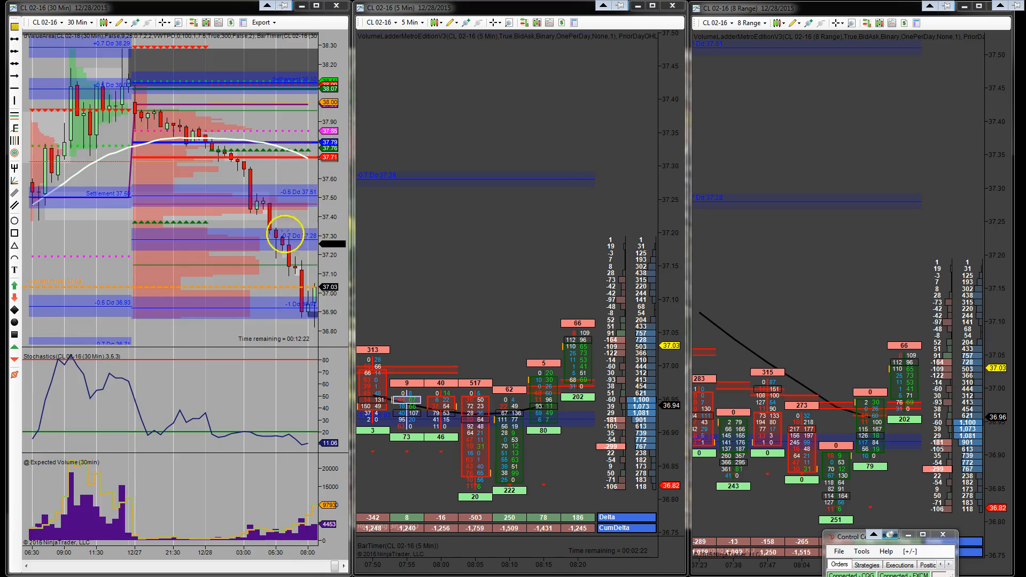
pyautogui.moveTo(286, 450)
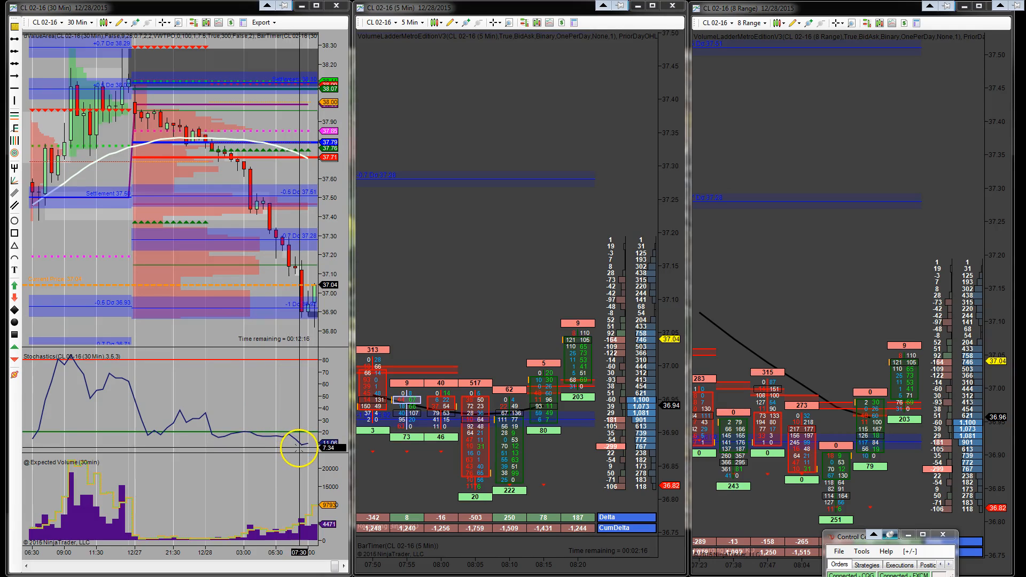
pyautogui.moveTo(301, 435)
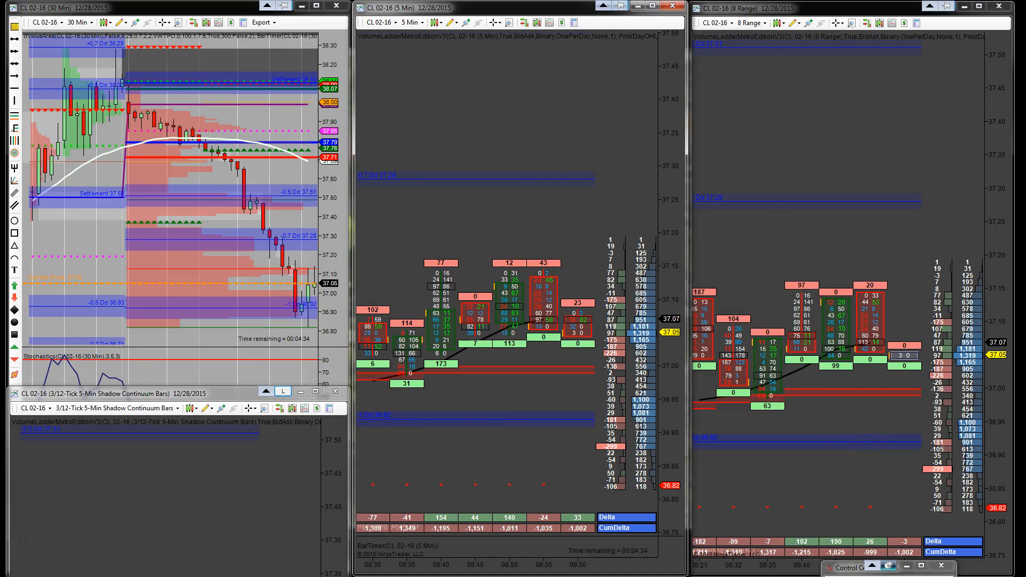
pyautogui.moveTo(555, 308)
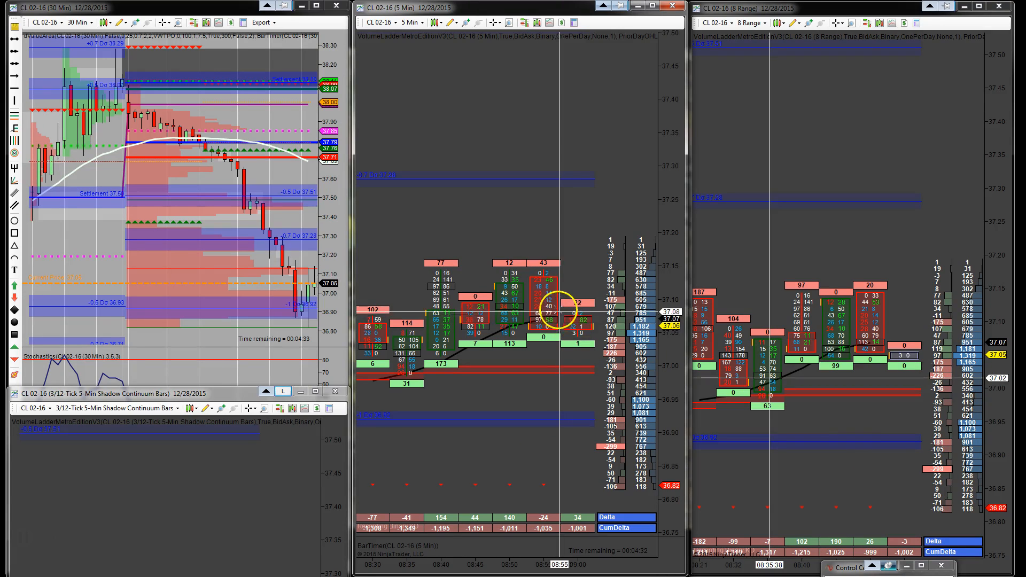
pyautogui.moveTo(549, 302)
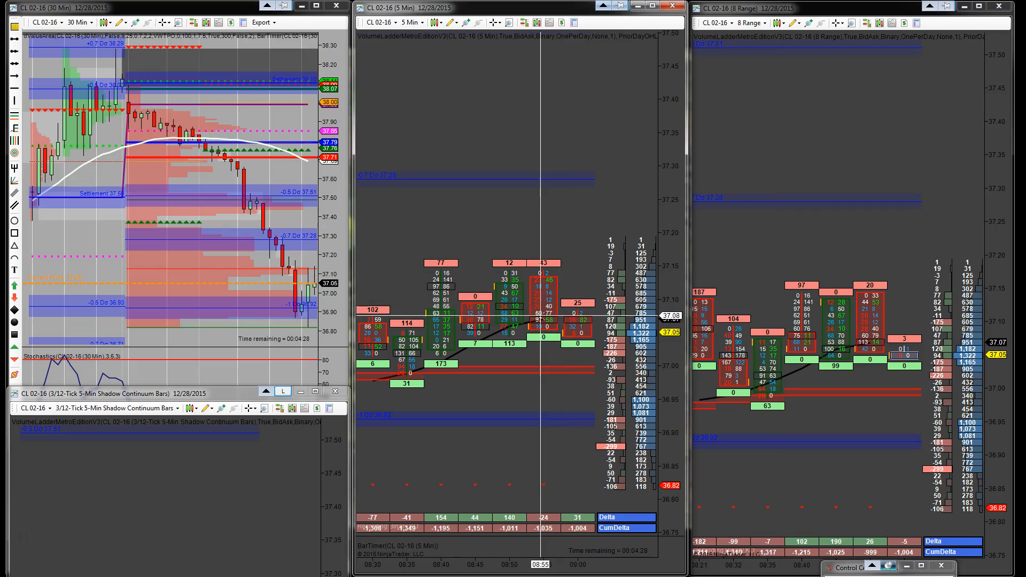
pyautogui.moveTo(536, 306)
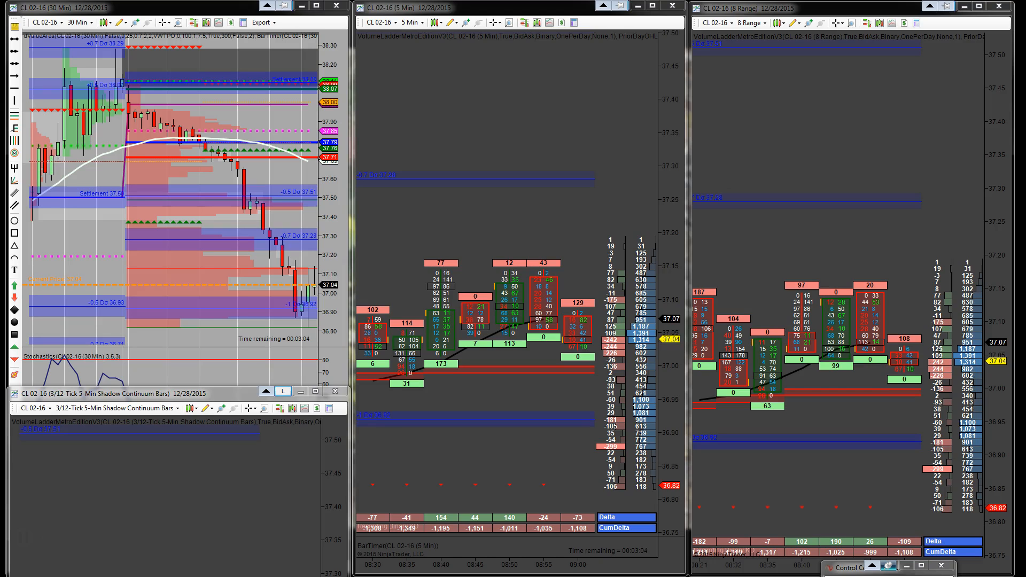
pyautogui.moveTo(23, 543)
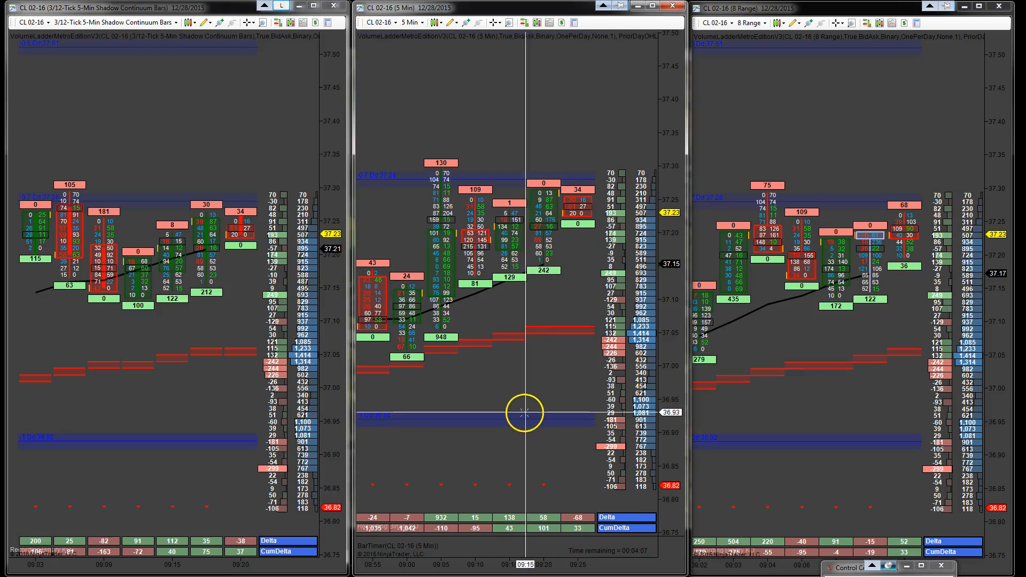
pyautogui.moveTo(527, 383)
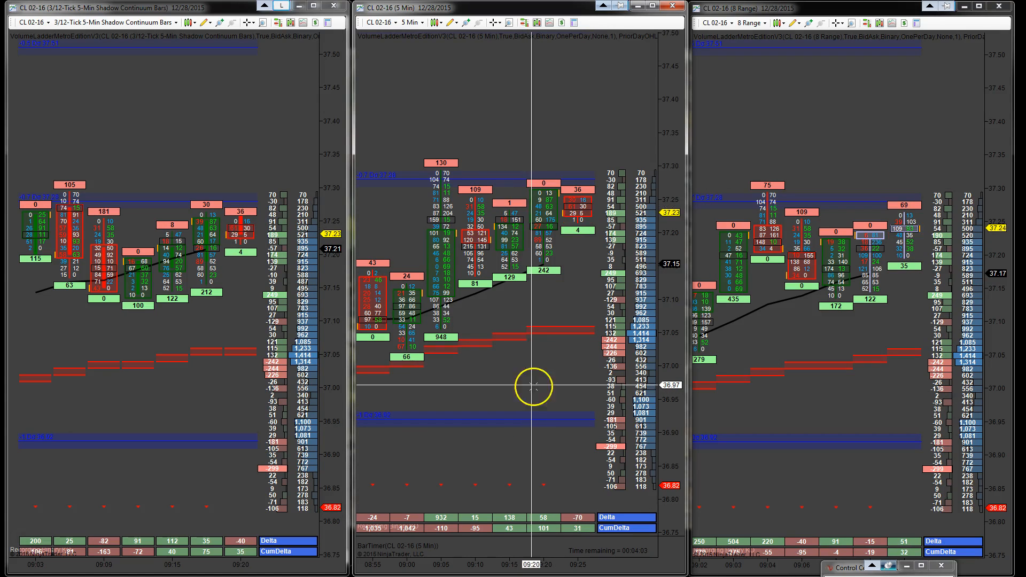
pyautogui.moveTo(556, 334)
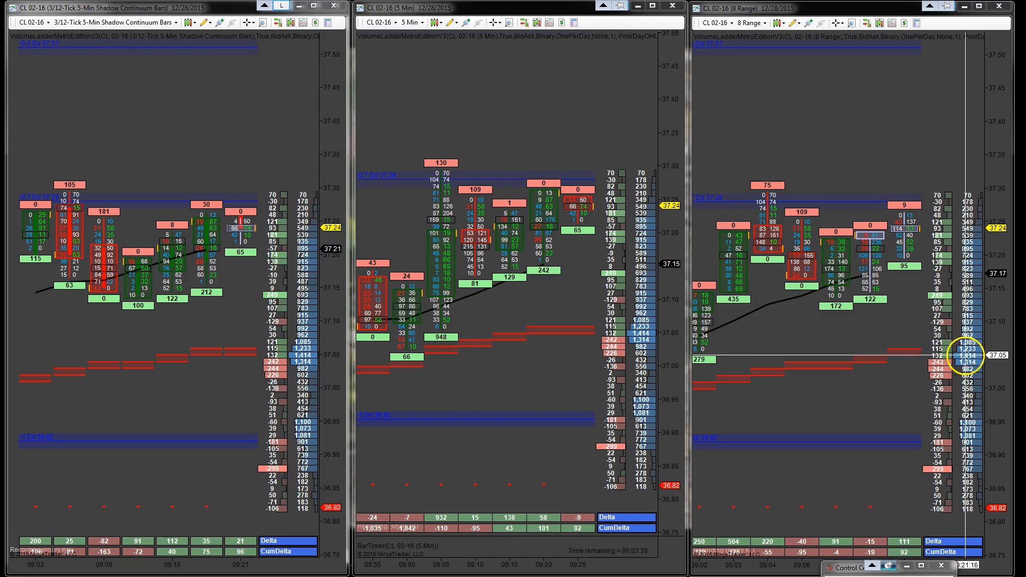
pyautogui.moveTo(526, 340)
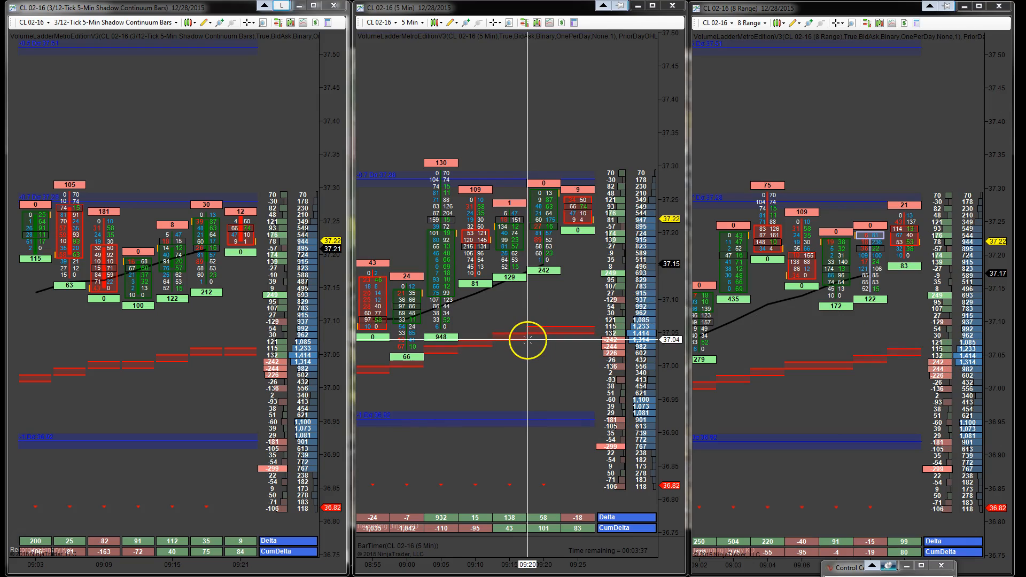
pyautogui.moveTo(567, 194)
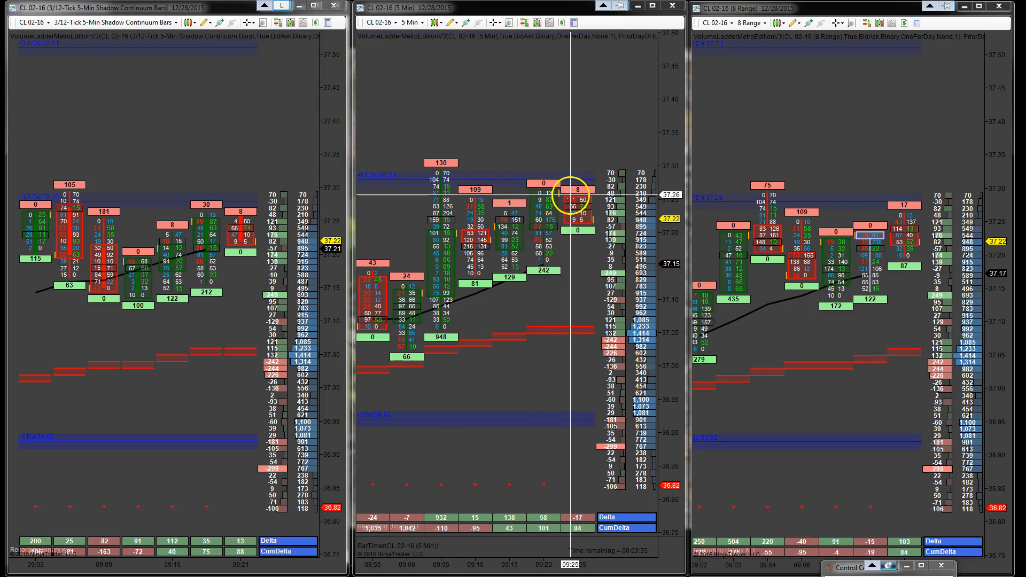
pyautogui.moveTo(575, 226)
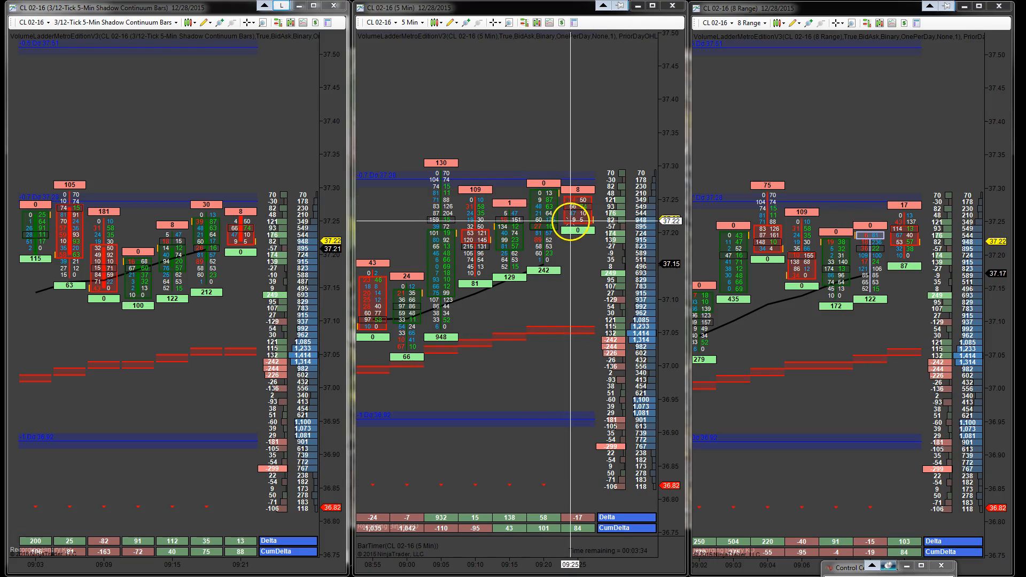
pyautogui.moveTo(569, 314)
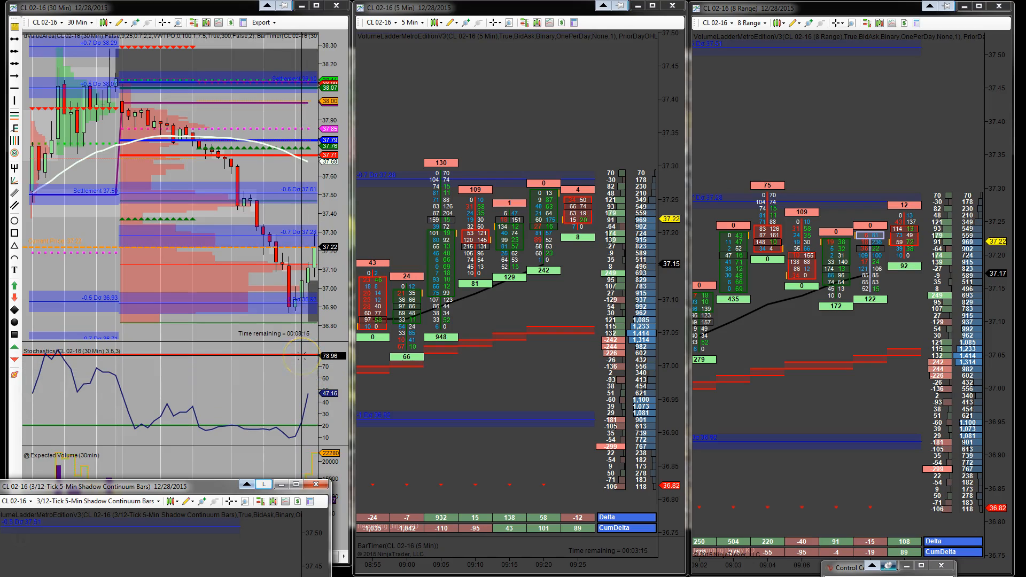
pyautogui.moveTo(306, 171)
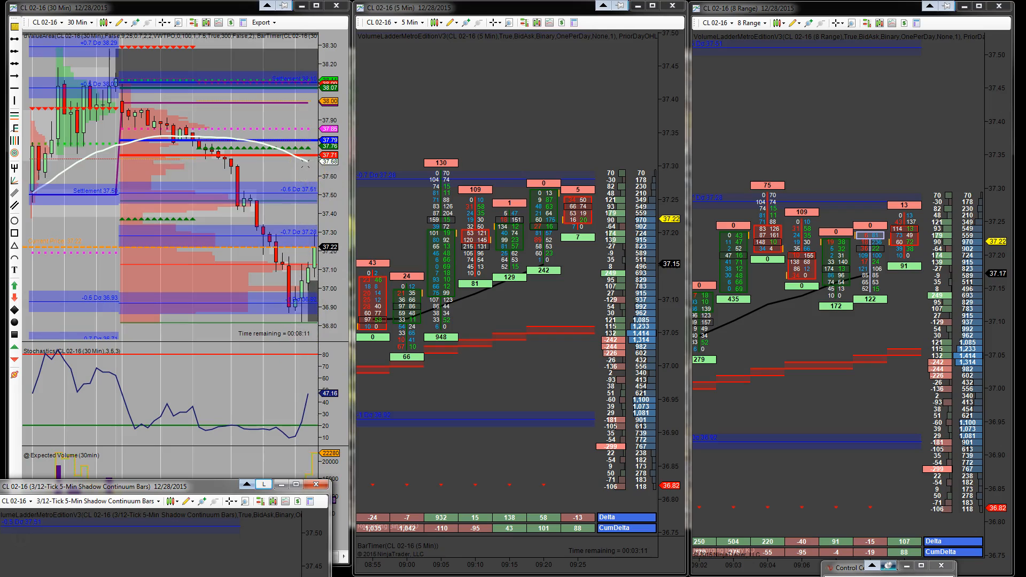
pyautogui.moveTo(229, 463)
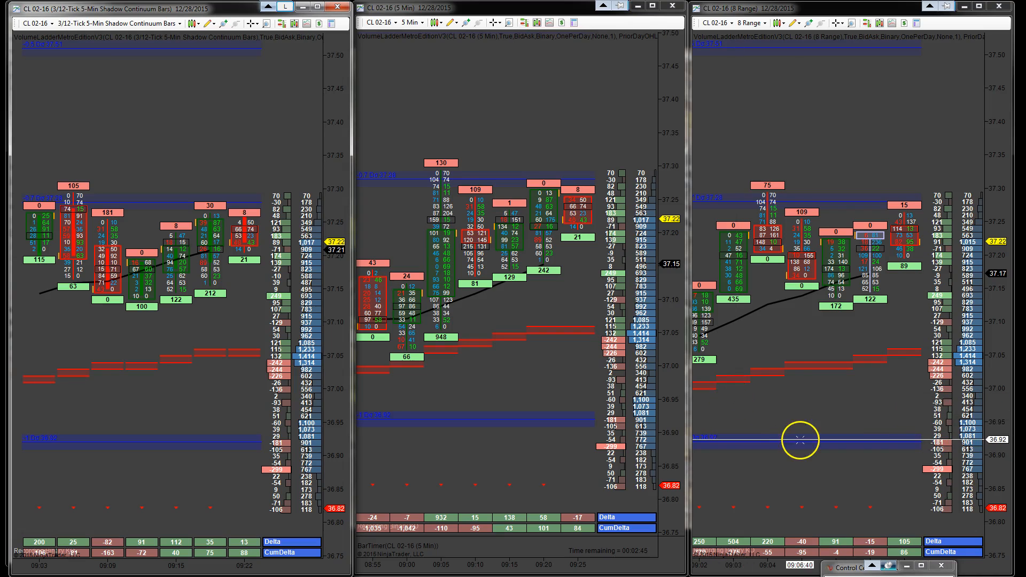
pyautogui.moveTo(537, 223)
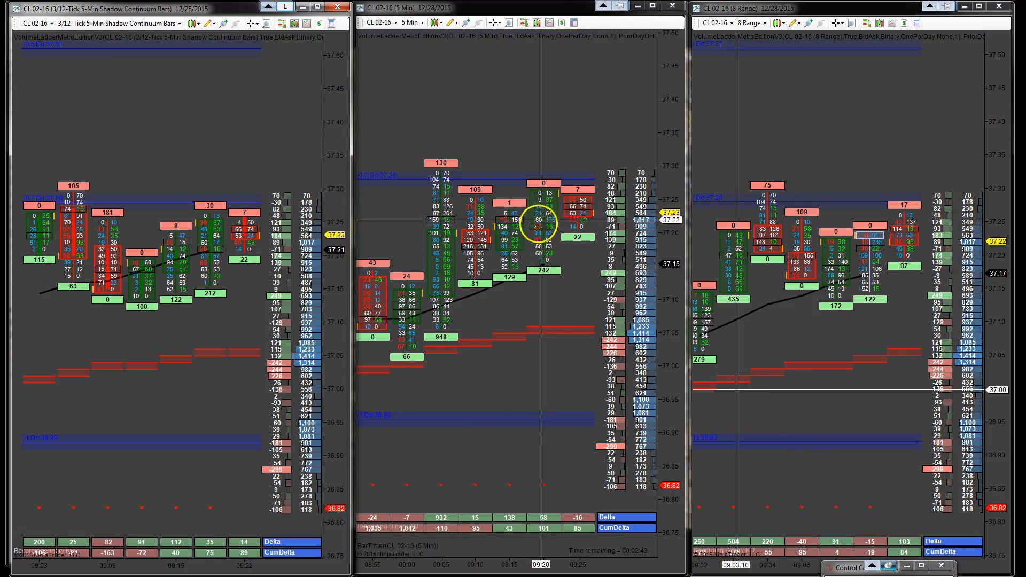
pyautogui.moveTo(507, 306)
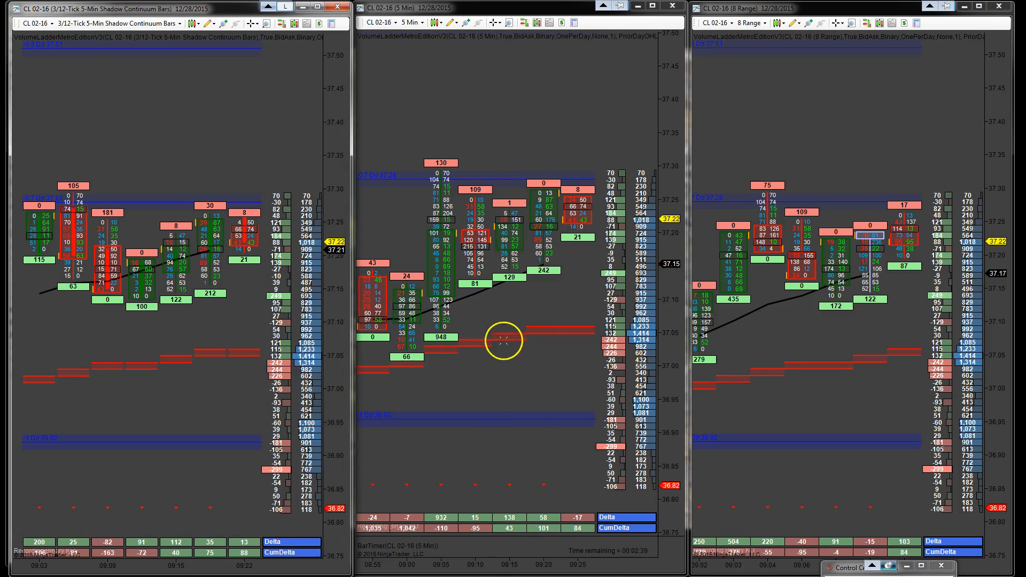
pyautogui.moveTo(492, 375)
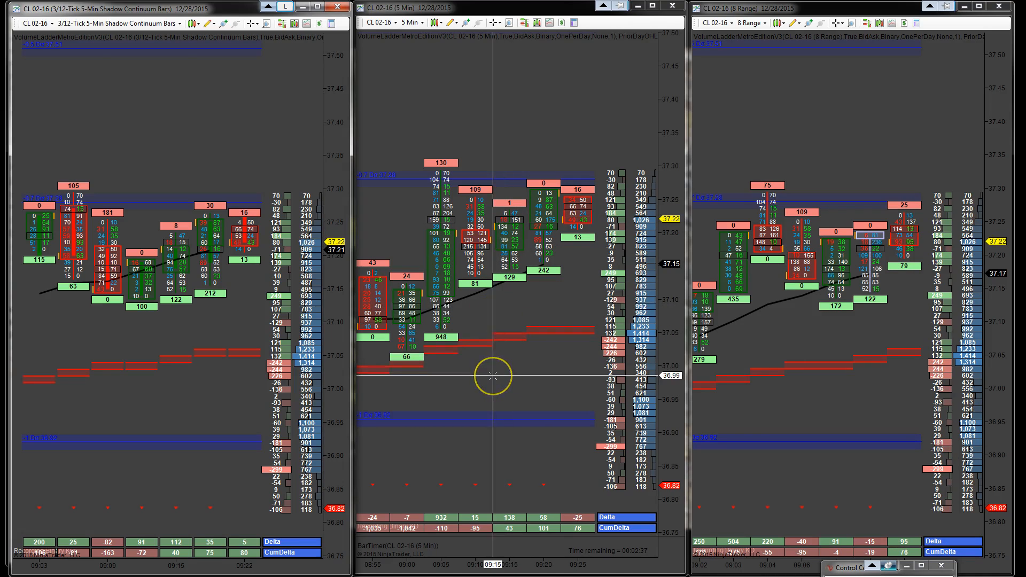
pyautogui.moveTo(492, 222)
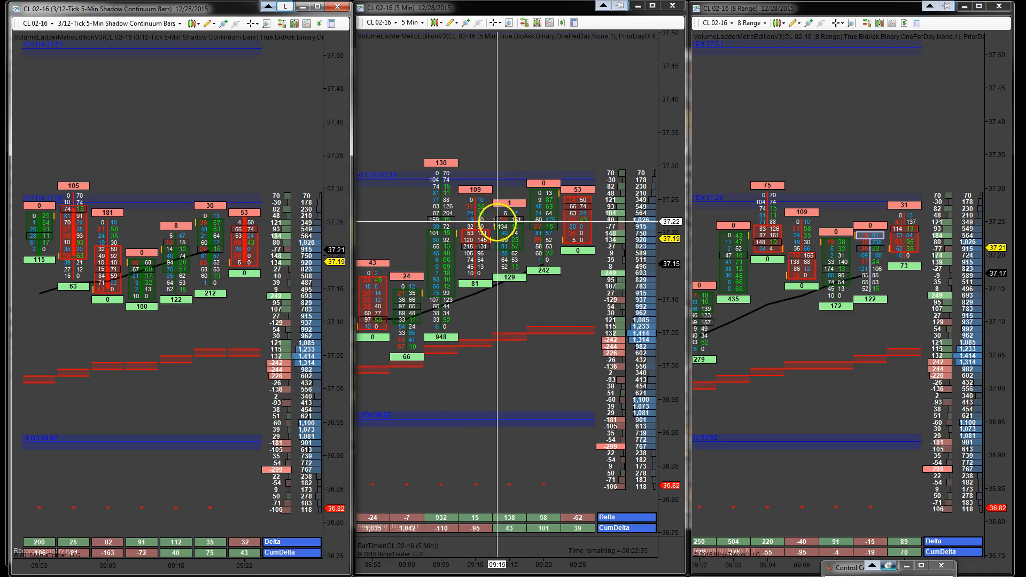
# - Maximize the 5-minute CL 02-16 chart so the full morning session fills the screen
pyautogui.click(651, 7)
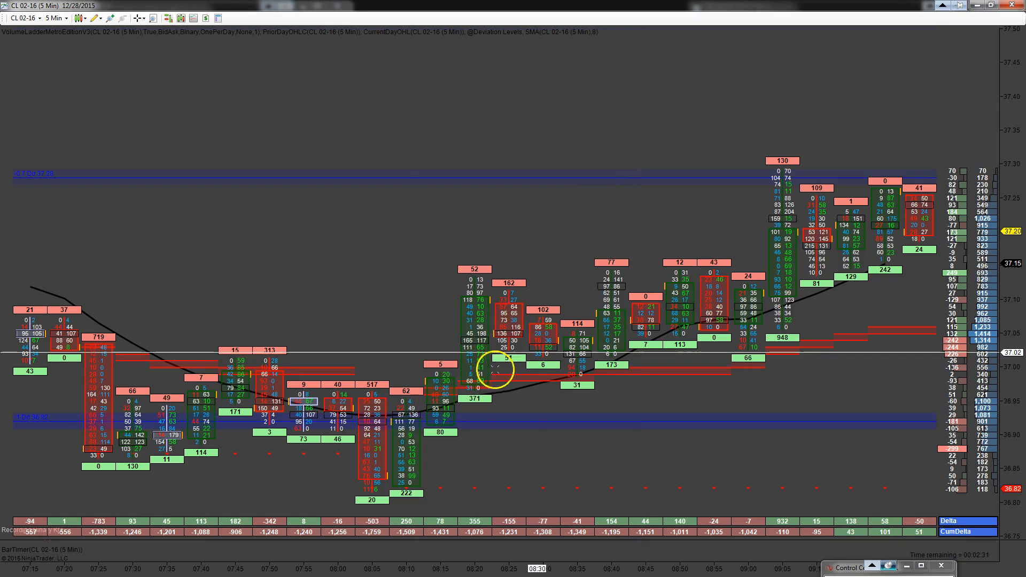
pyautogui.moveTo(887, 229)
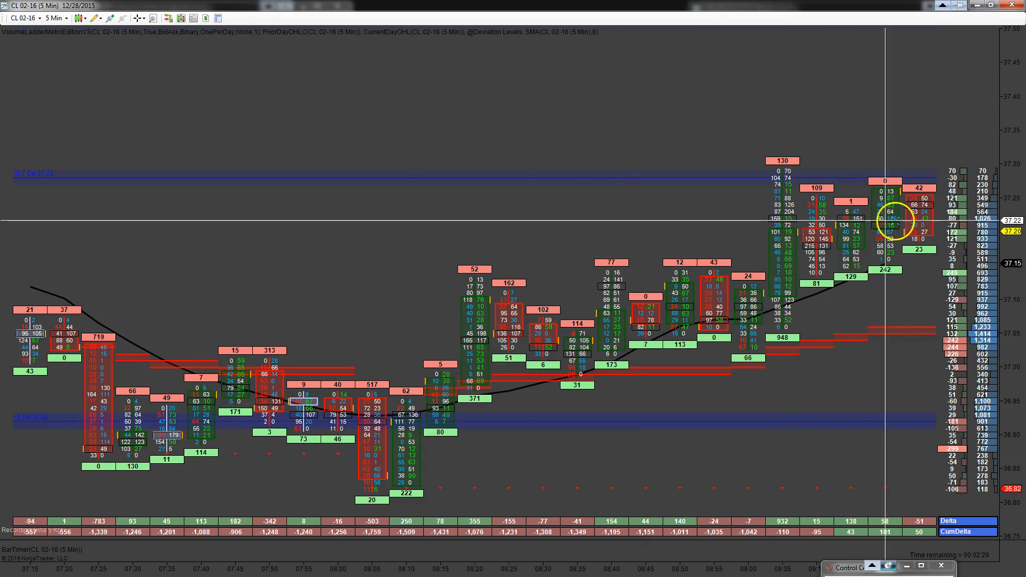
pyautogui.moveTo(832, 225)
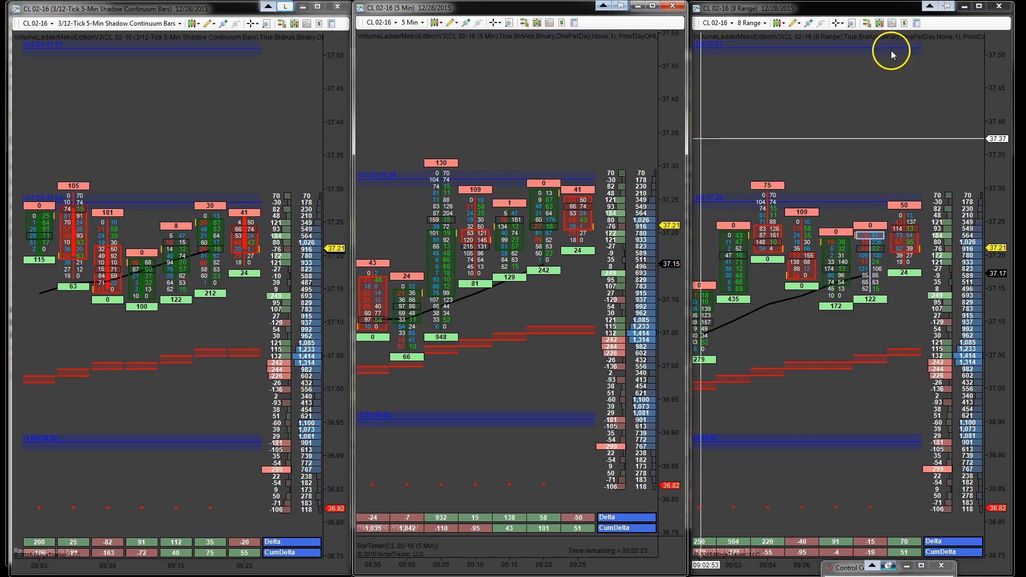
pyautogui.moveTo(23, 539)
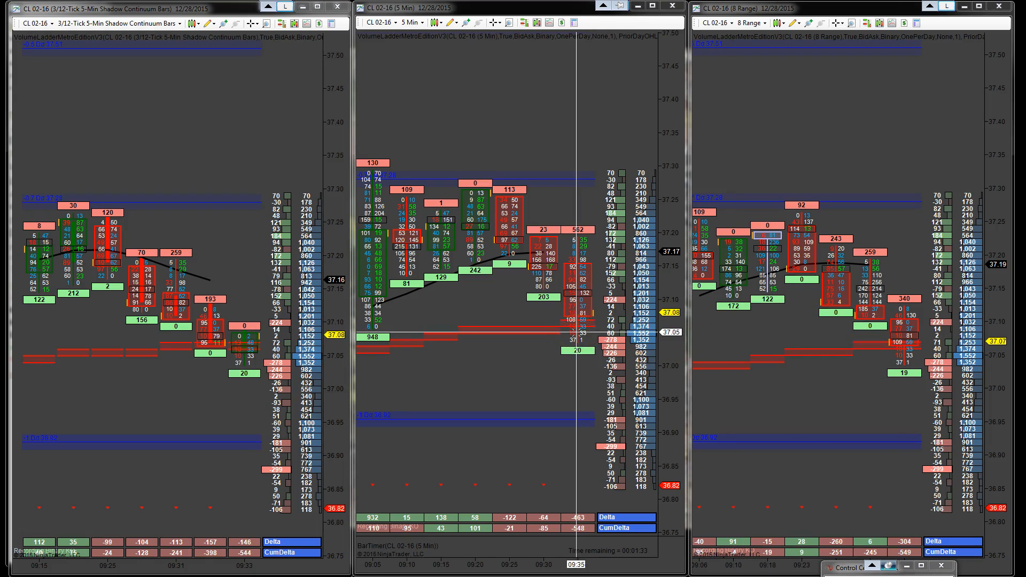
pyautogui.moveTo(608, 365)
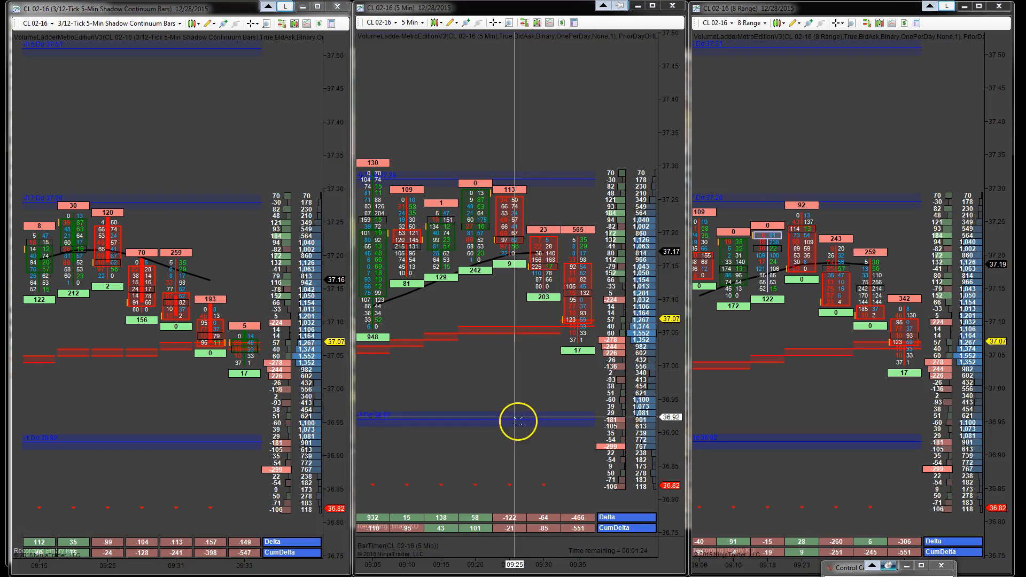
pyautogui.moveTo(490, 404)
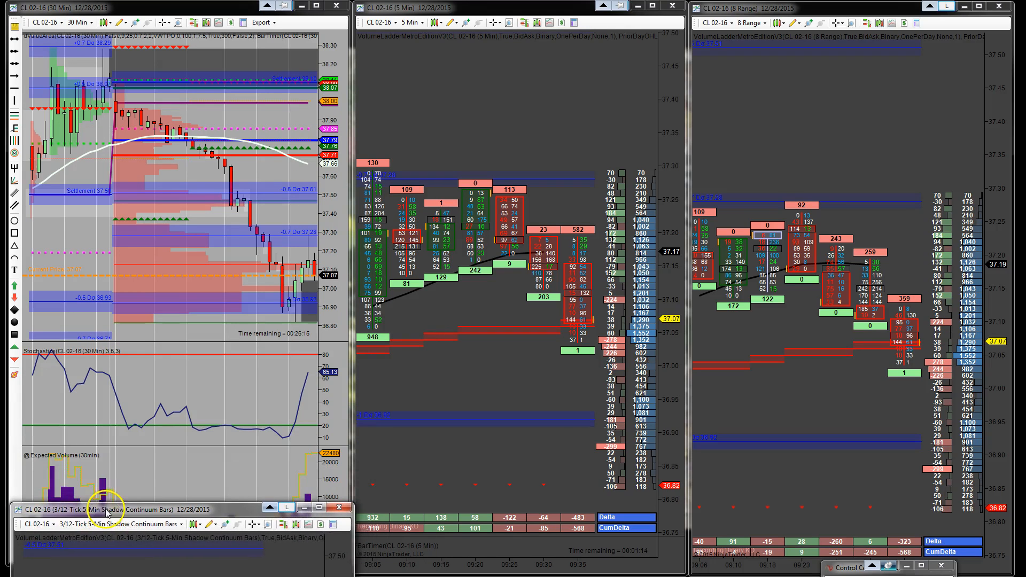
pyautogui.moveTo(295, 382)
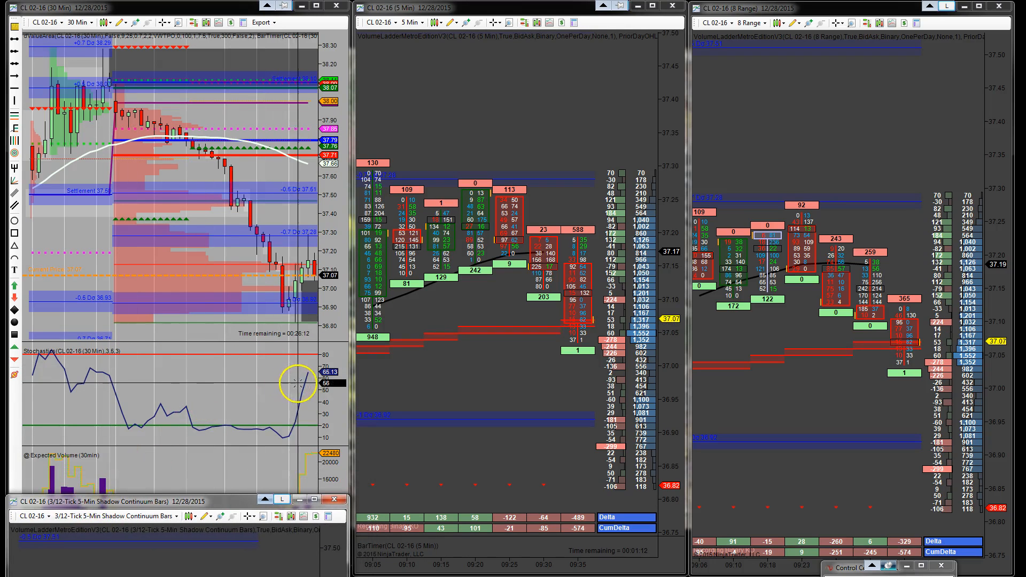